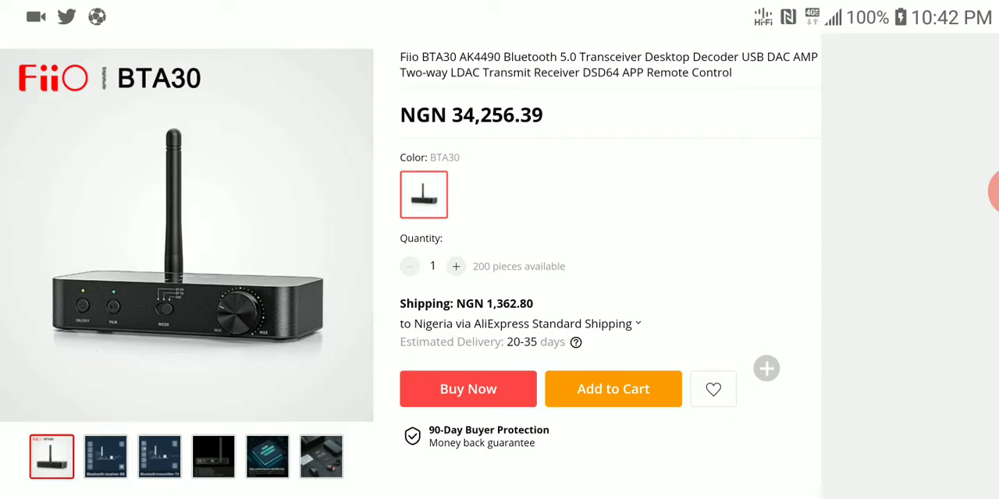
scroll(down, 3)
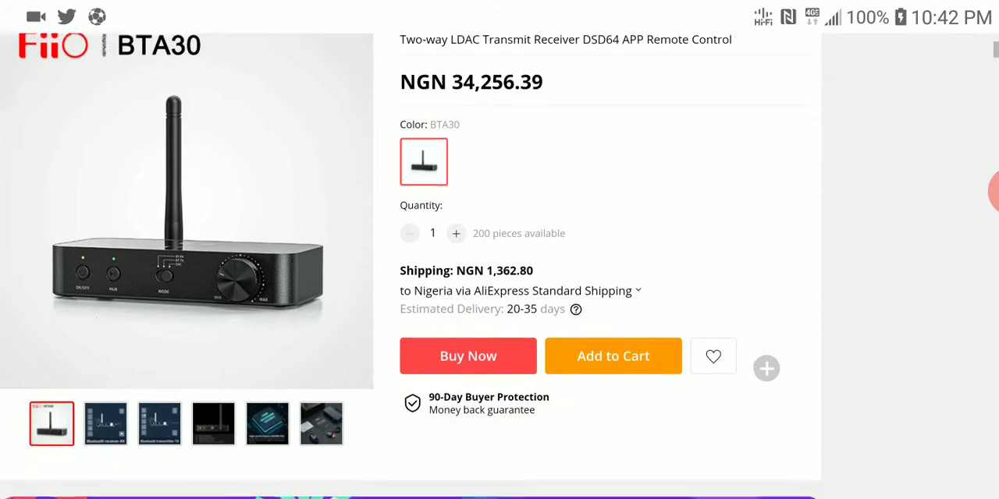
scroll(down, 3)
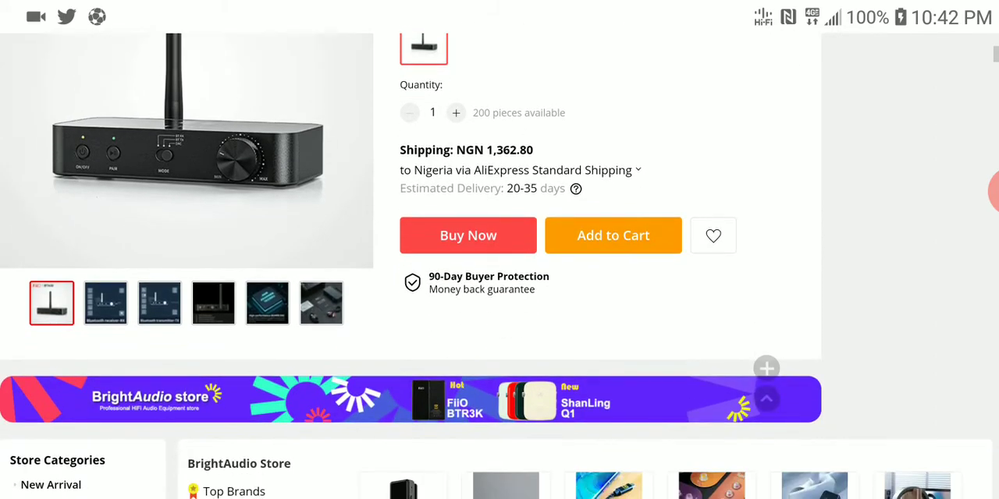
scroll(down, 3)
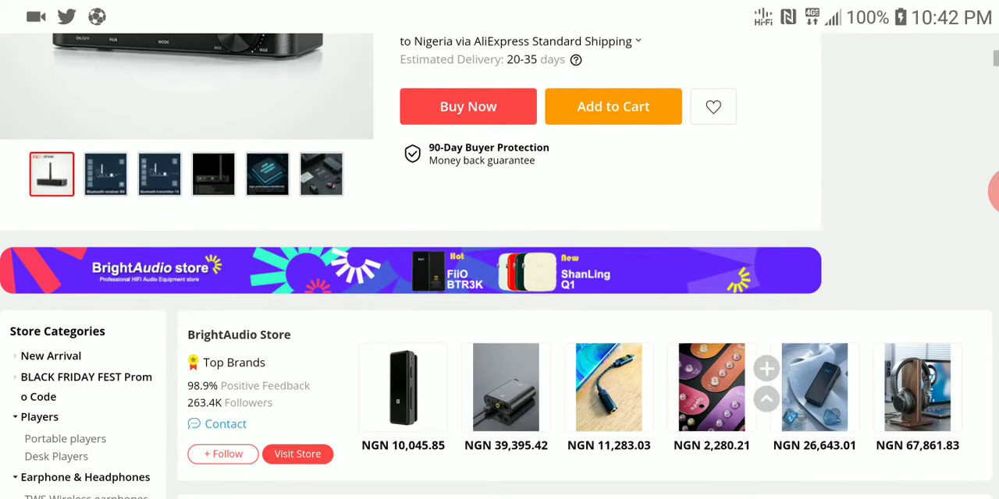
scroll(down, 3)
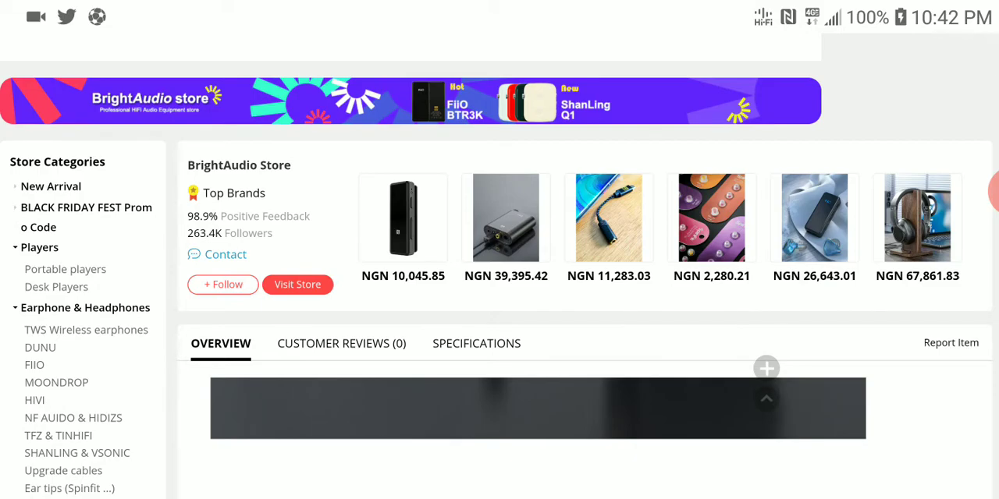
scroll(down, 3)
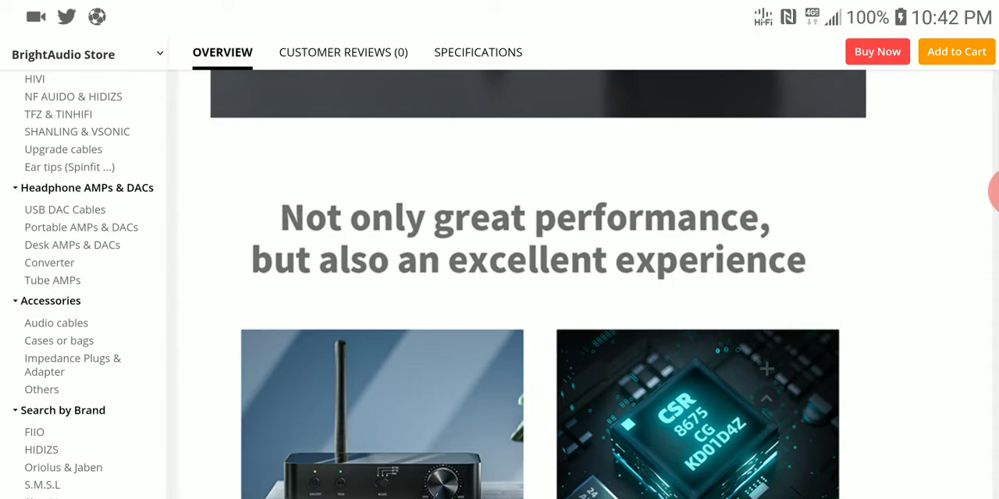
scroll(down, 3)
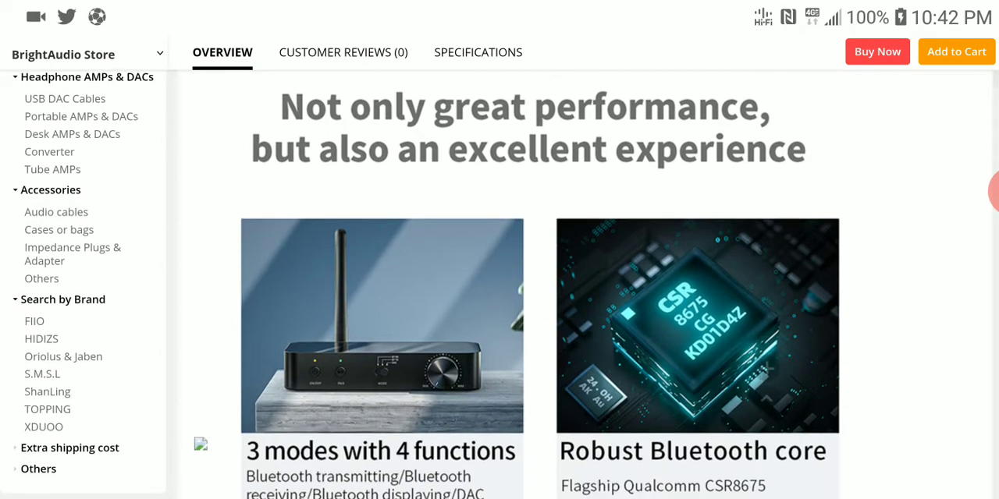
scroll(down, 3)
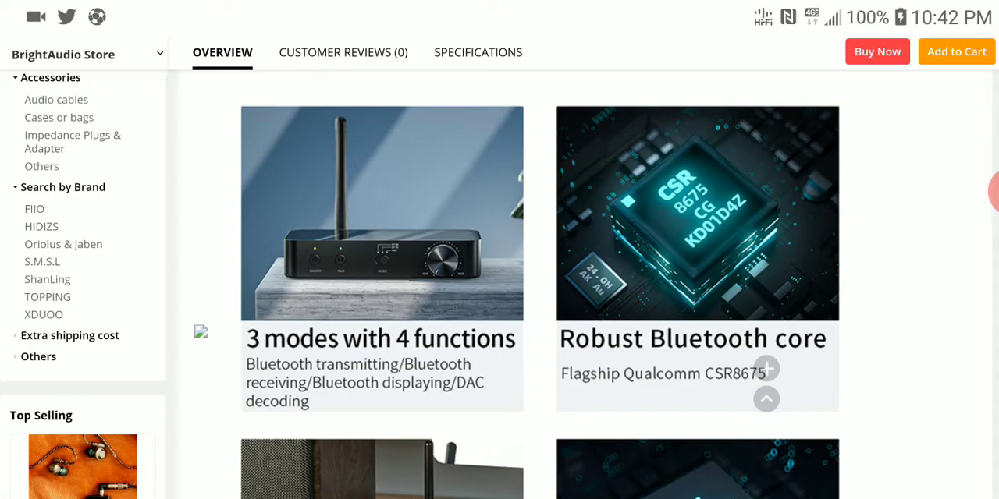
scroll(down, 3)
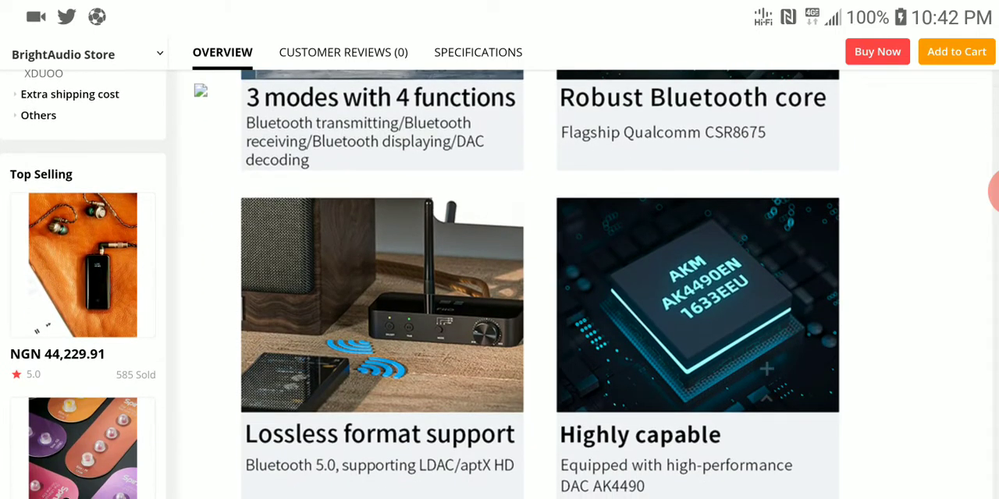
scroll(down, 3)
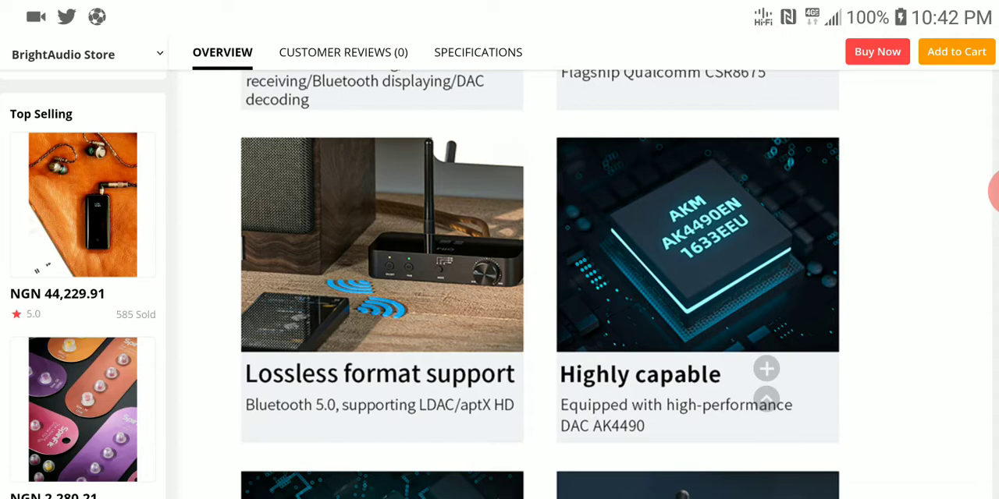
scroll(down, 3)
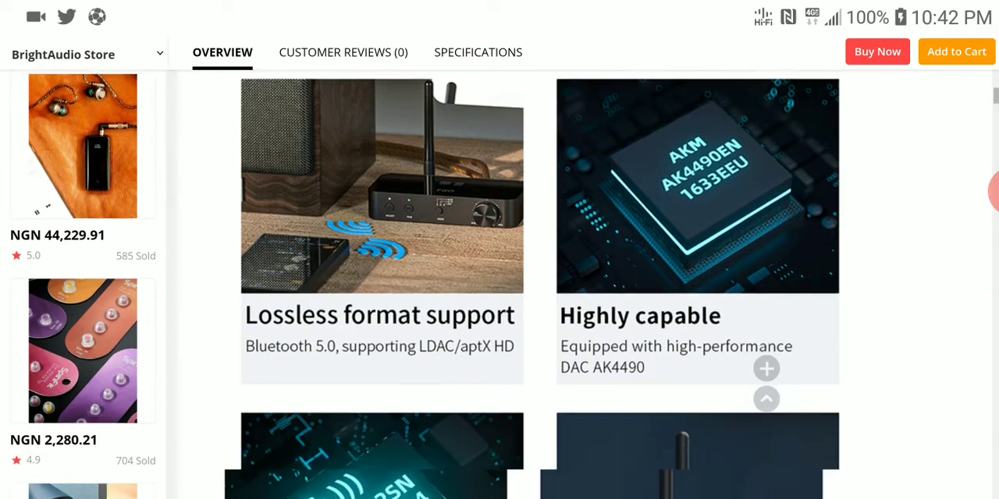
scroll(down, 3)
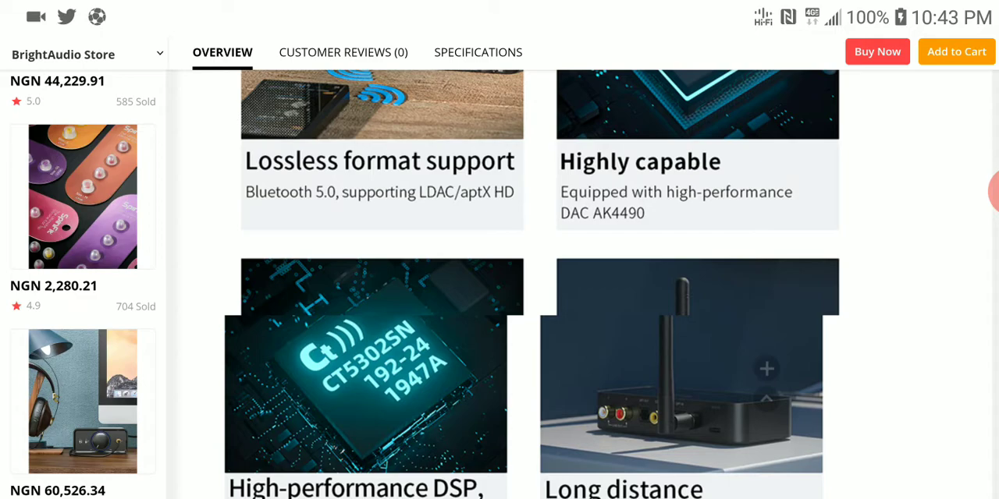
scroll(down, 3)
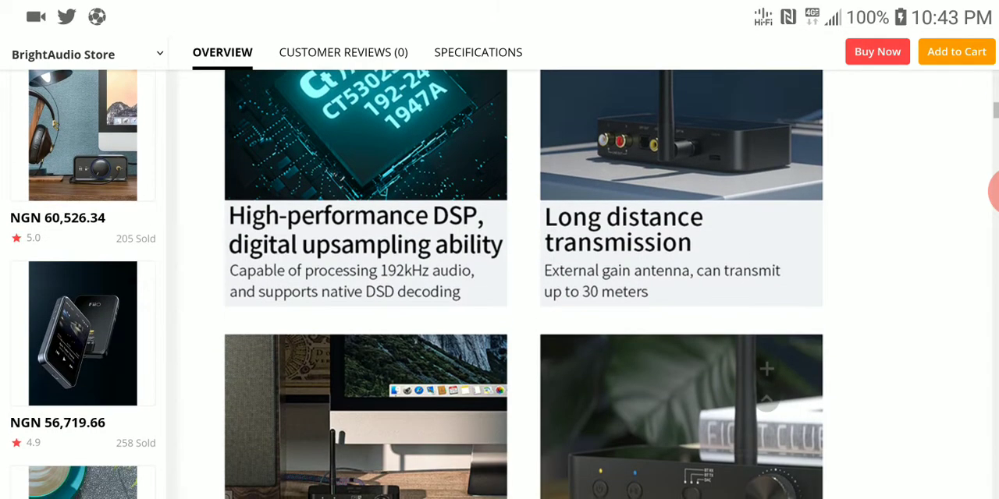
scroll(down, 3)
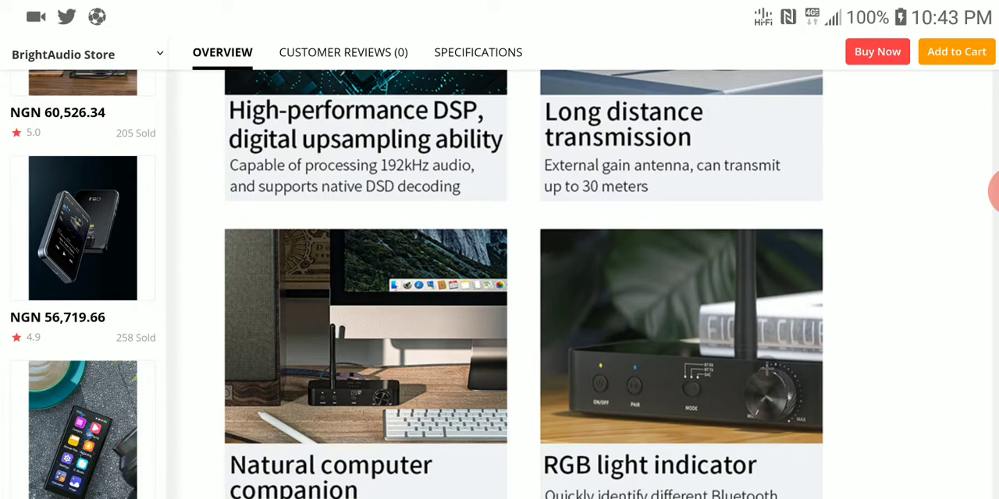
scroll(down, 3)
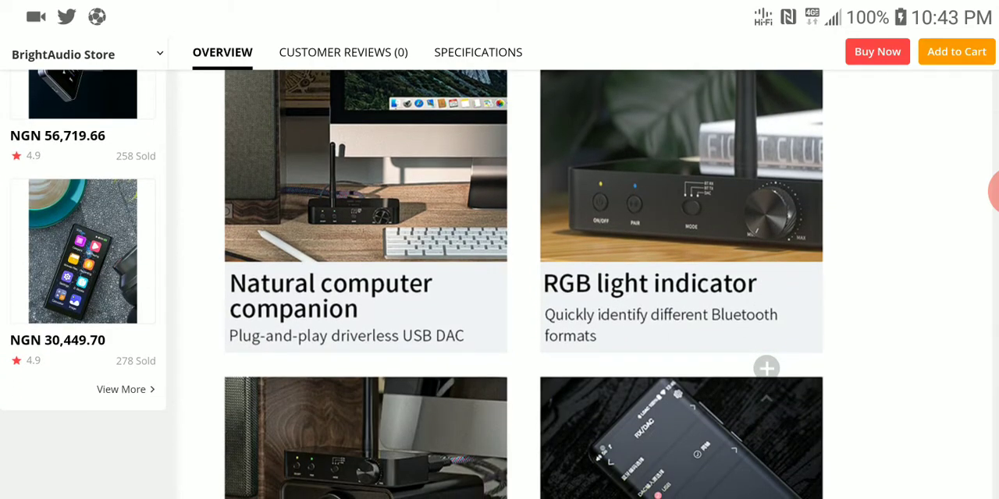
scroll(down, 3)
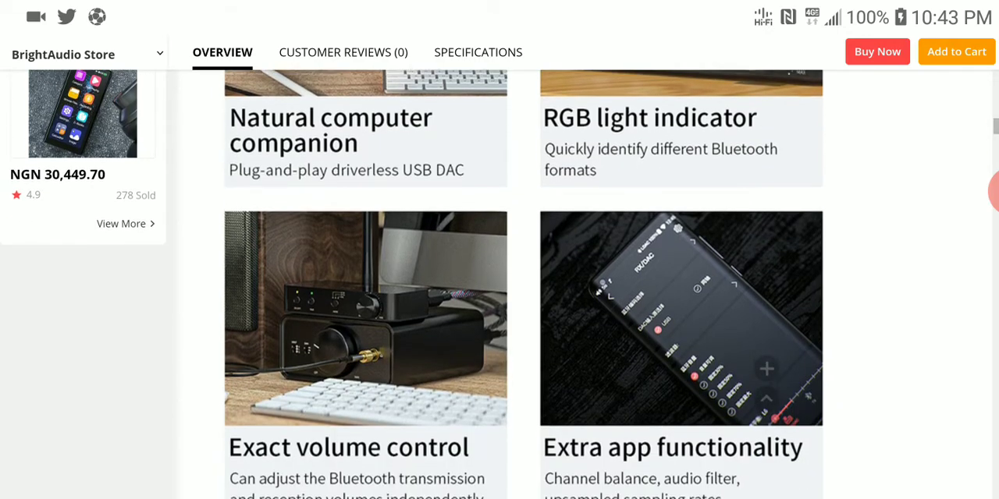
scroll(down, 3)
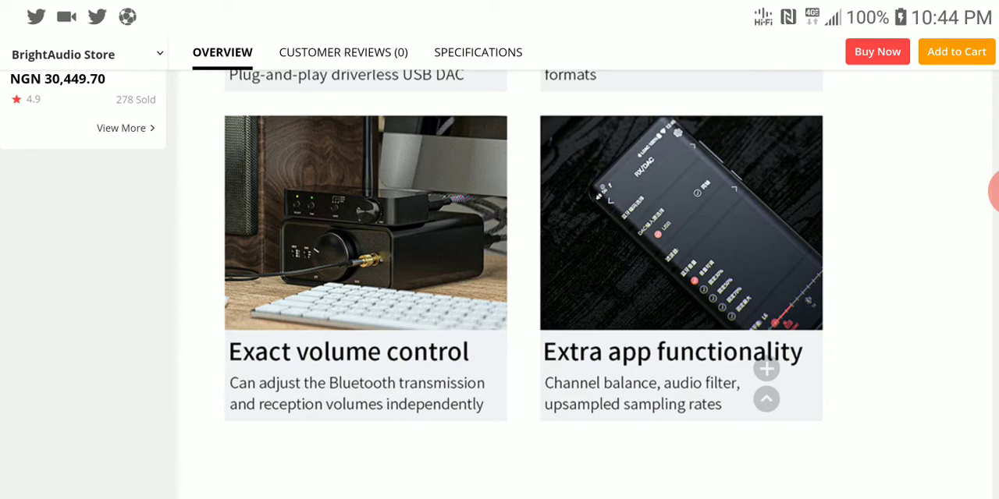
scroll(down, 3)
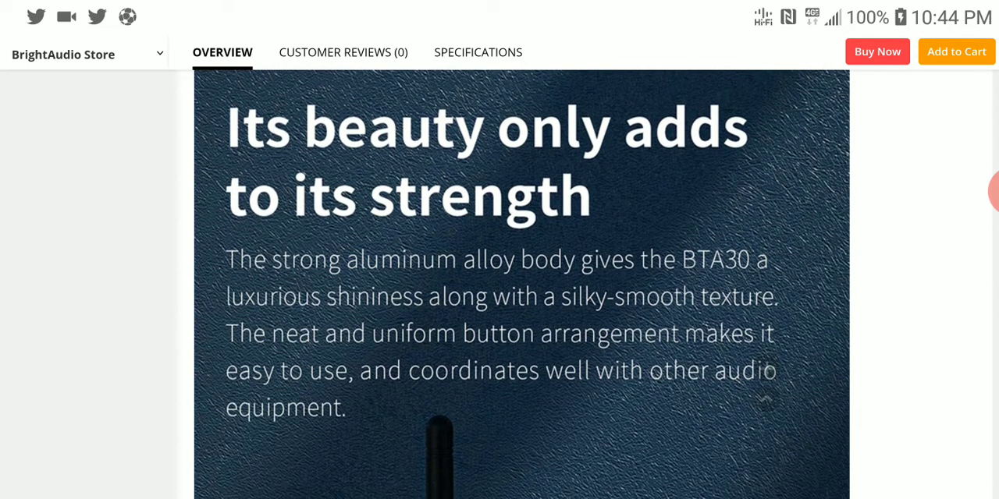
scroll(down, 3)
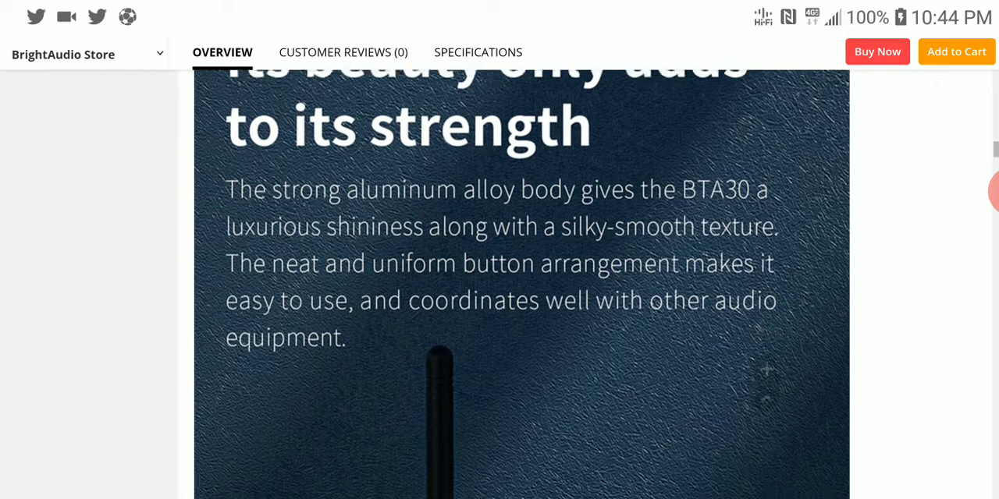
scroll(down, 3)
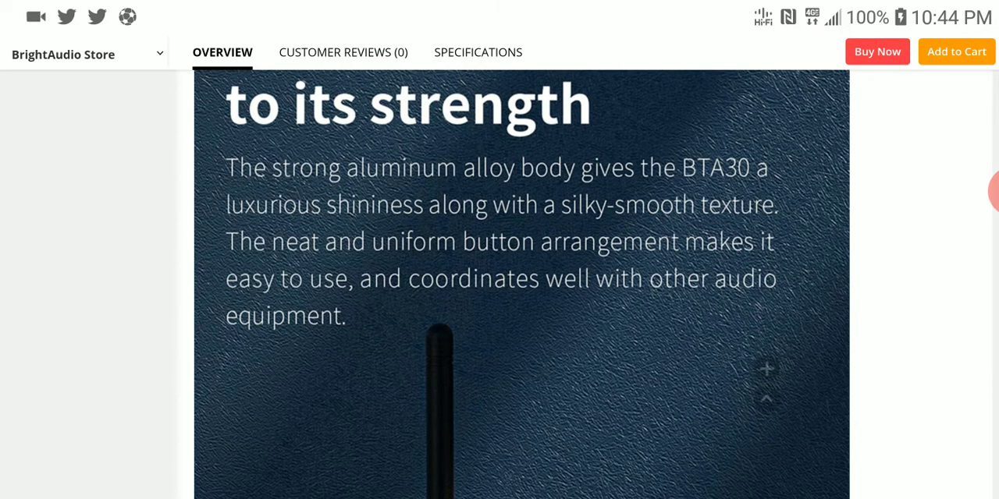
scroll(down, 3)
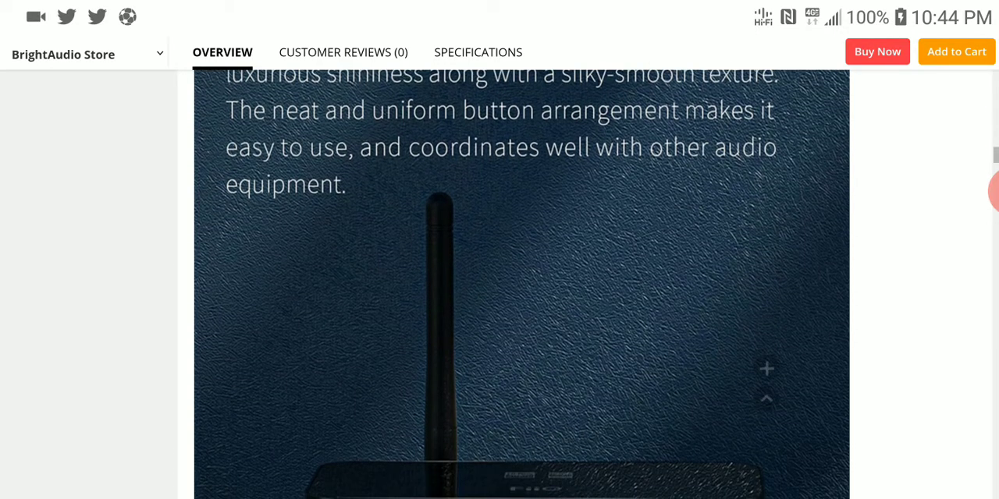
scroll(down, 3)
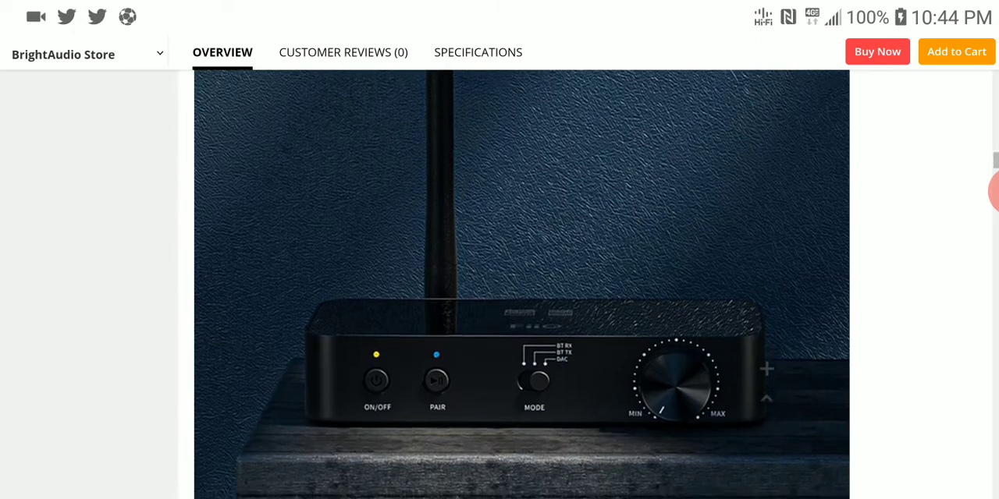
scroll(down, 3)
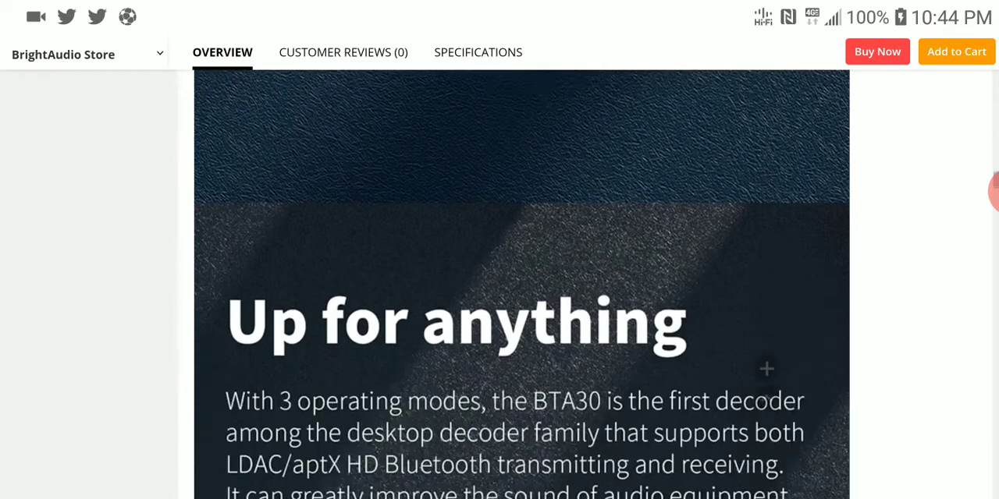
scroll(down, 3)
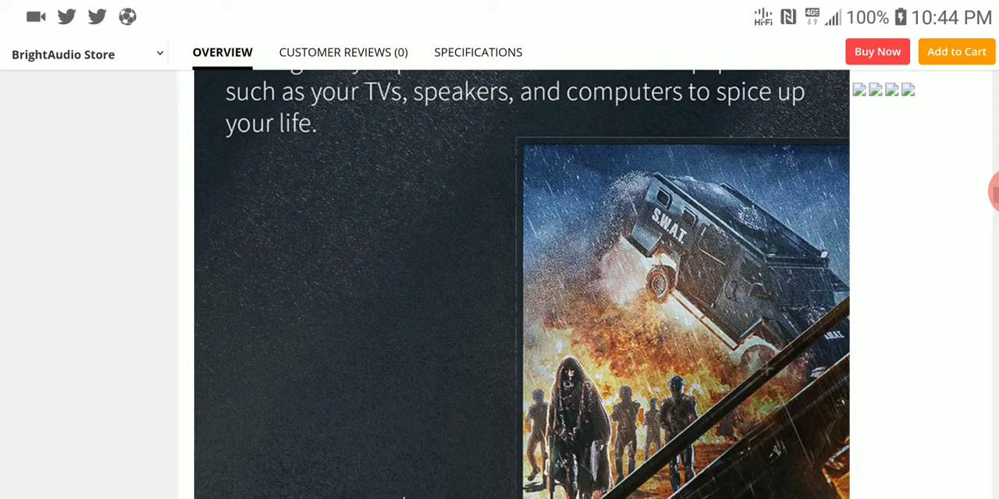
scroll(up, 3)
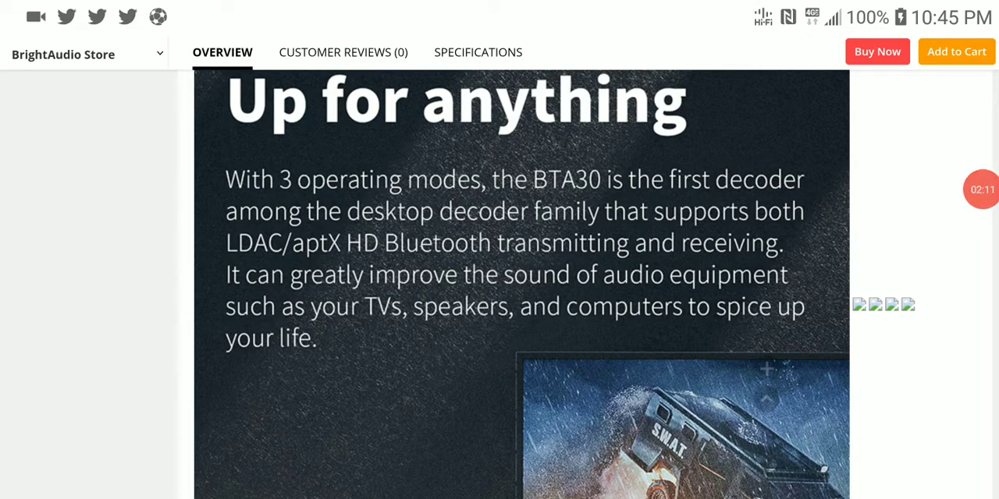
scroll(down, 3)
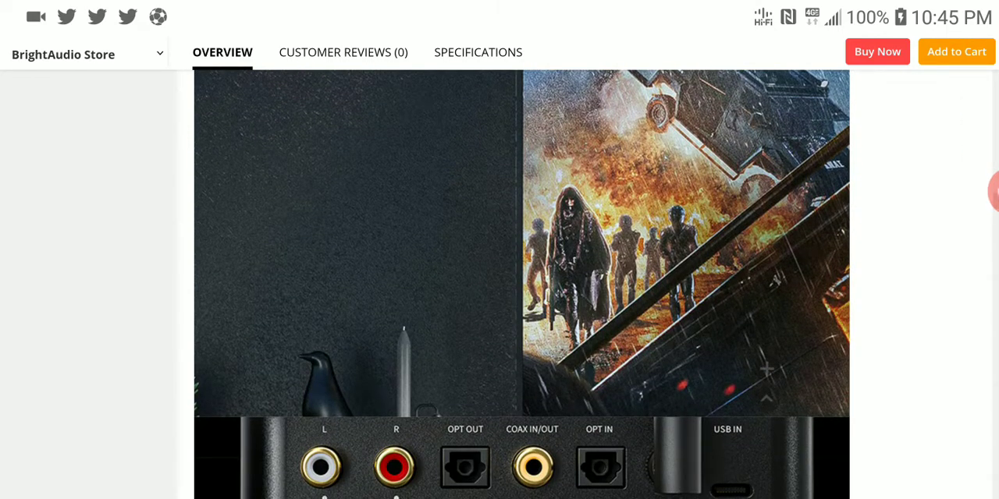
scroll(down, 3)
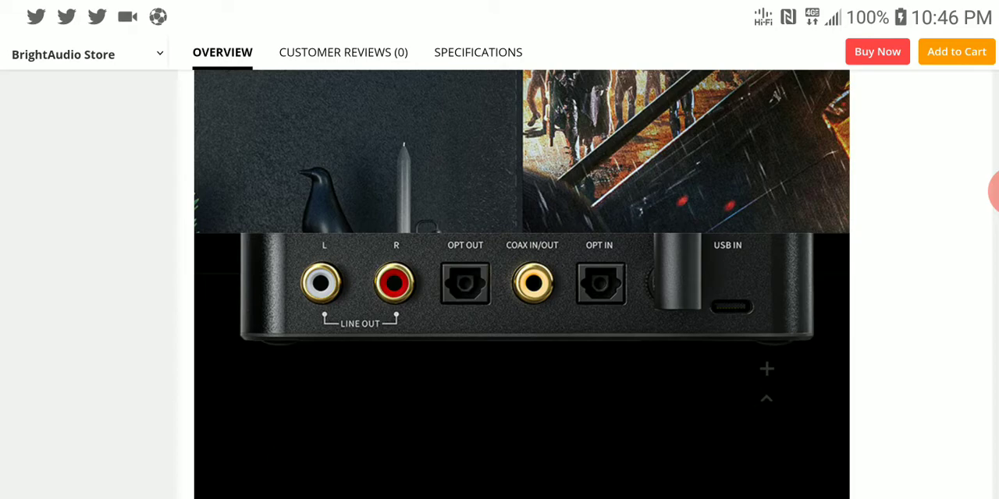
scroll(down, 3)
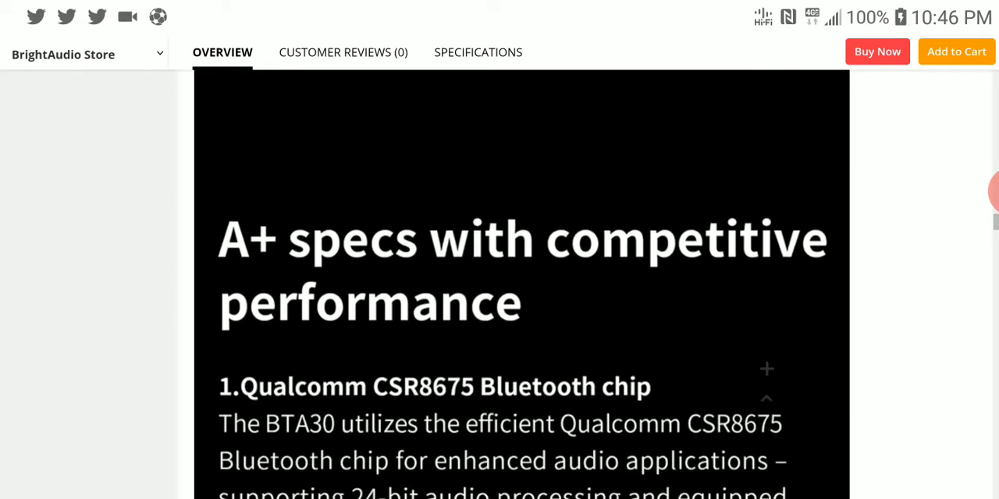
scroll(down, 3)
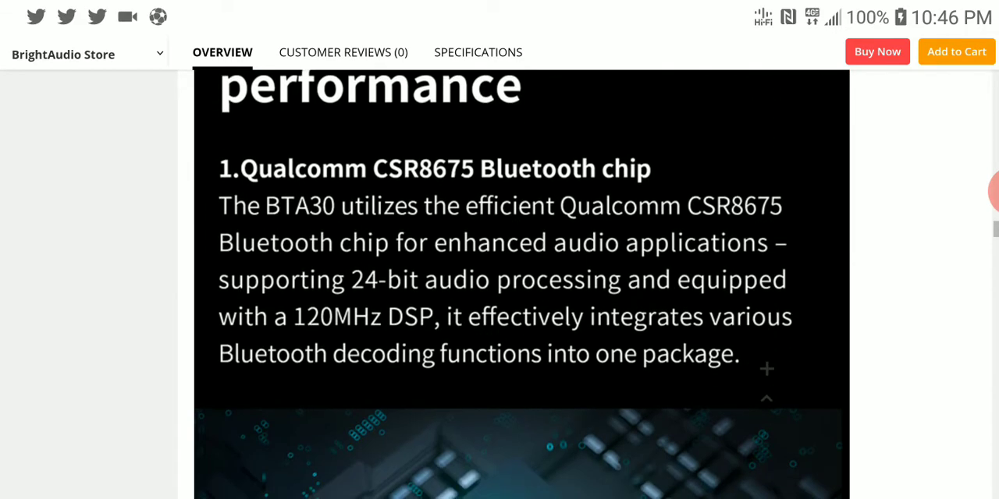
scroll(down, 3)
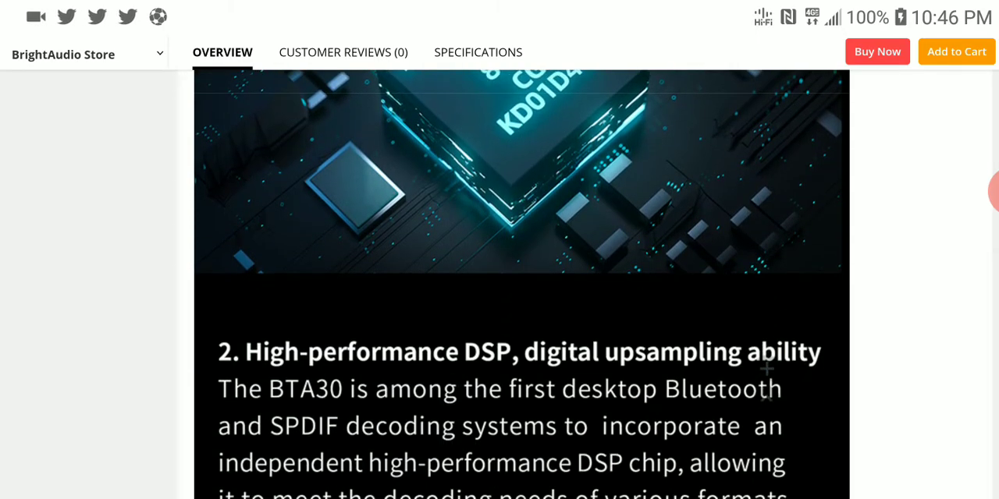
scroll(down, 3)
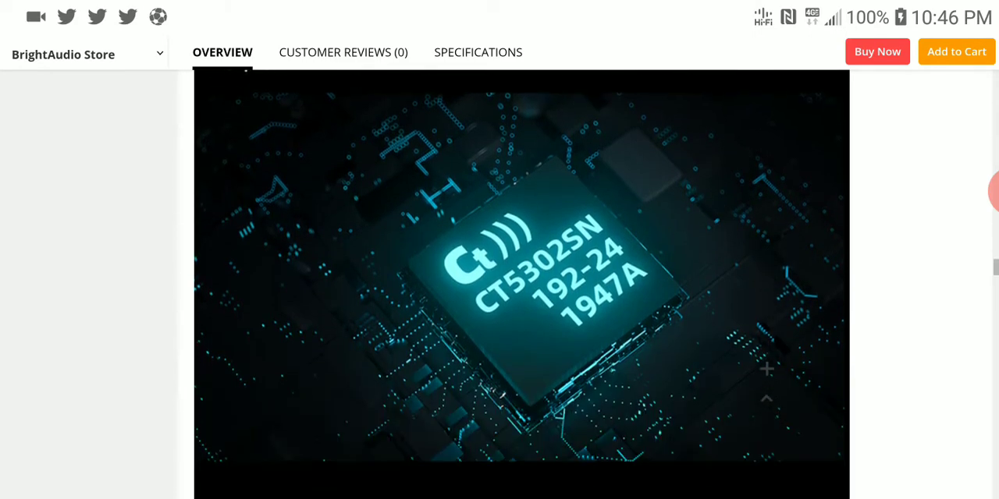
scroll(down, 3)
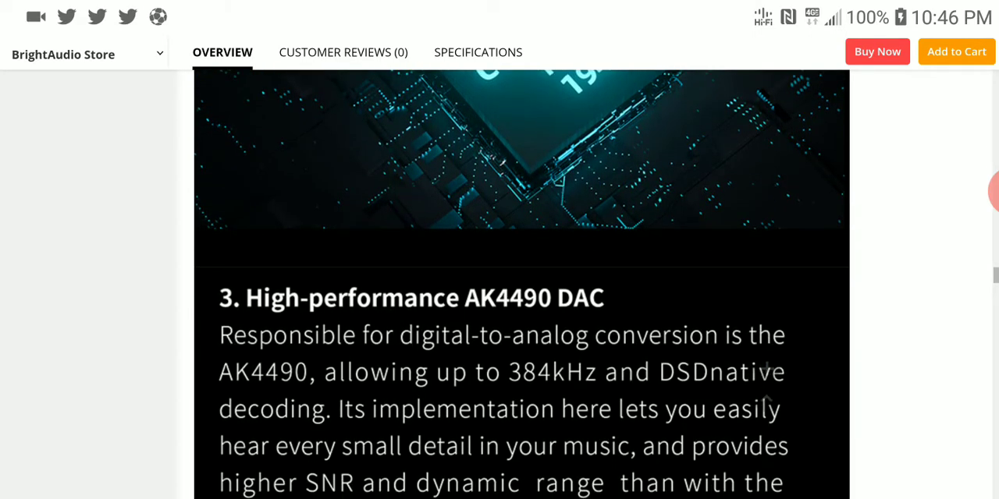
scroll(down, 3)
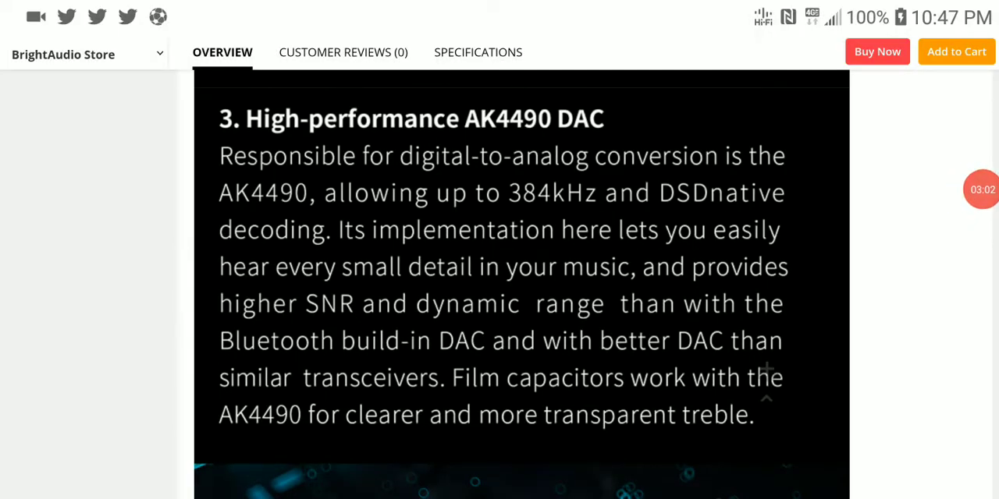
scroll(down, 3)
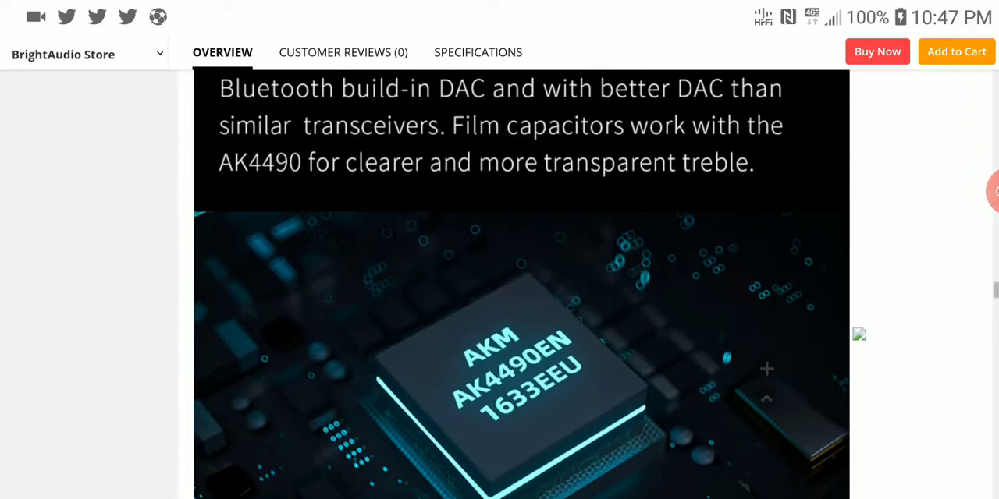
scroll(down, 3)
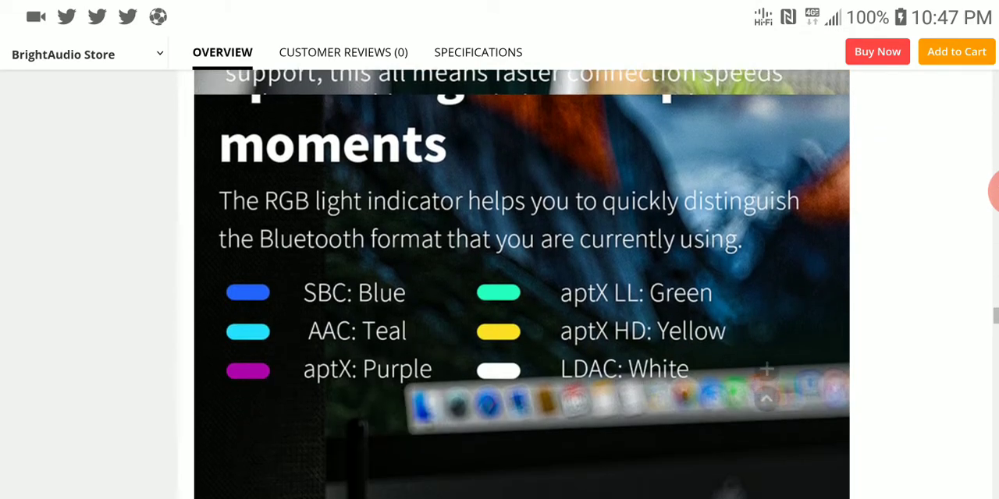
scroll(down, 3)
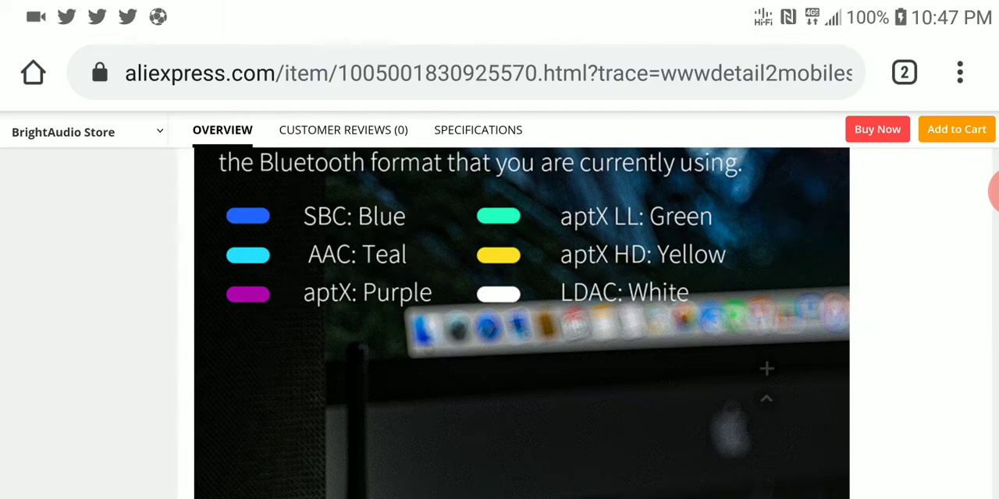
scroll(down, 3)
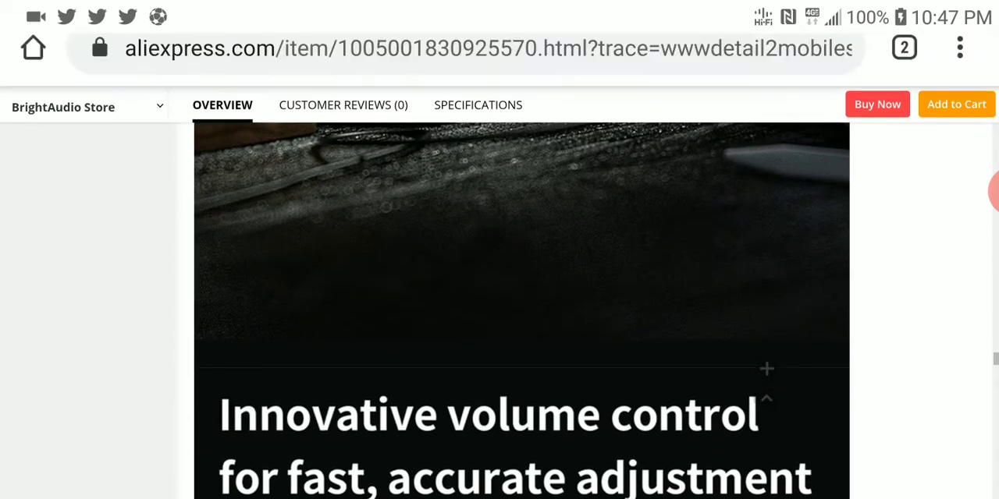
scroll(up, 3)
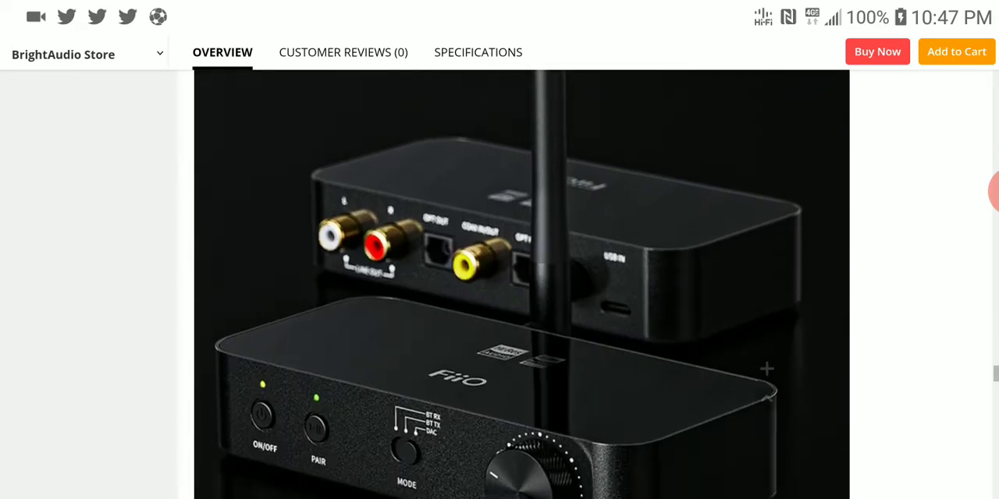
scroll(down, 3)
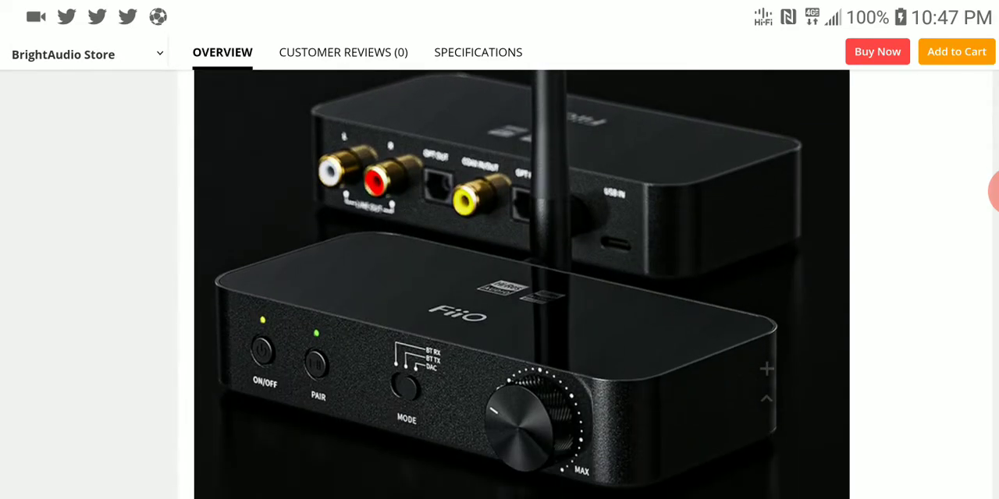
scroll(down, 3)
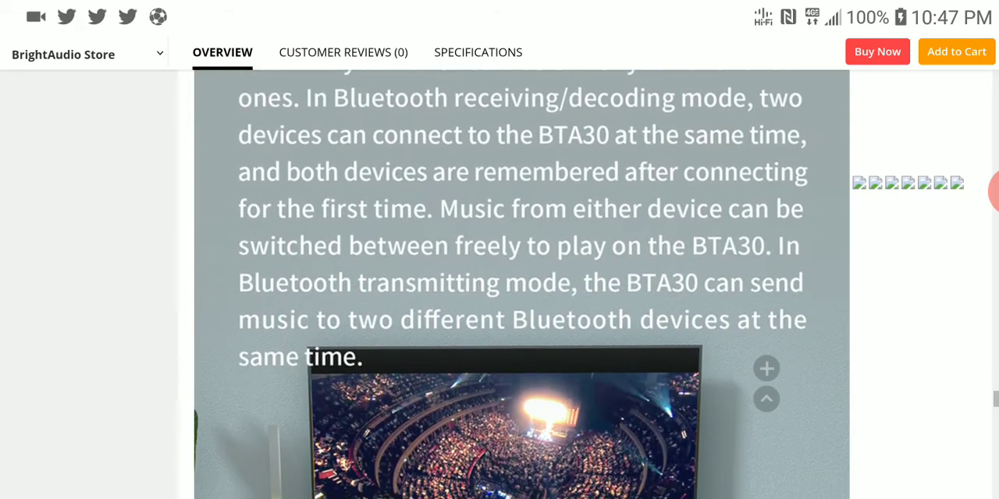
scroll(down, 3)
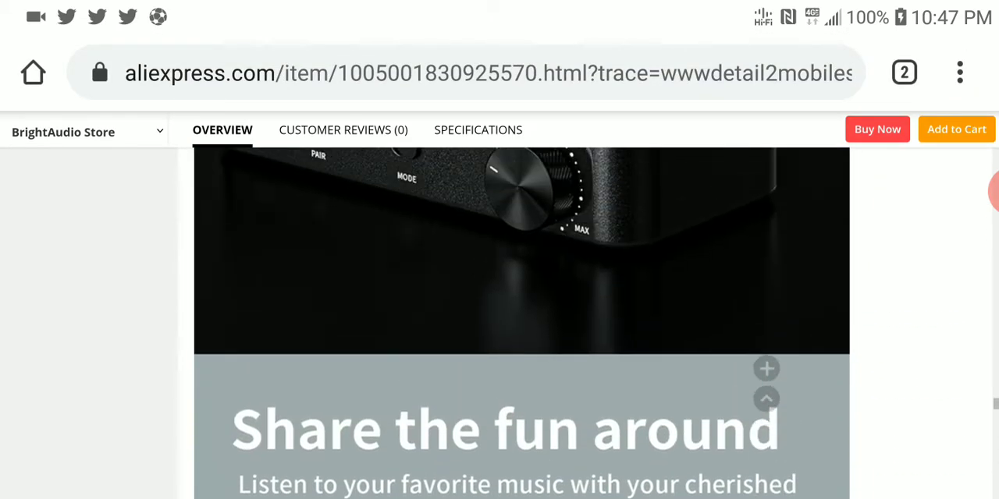
scroll(down, 3)
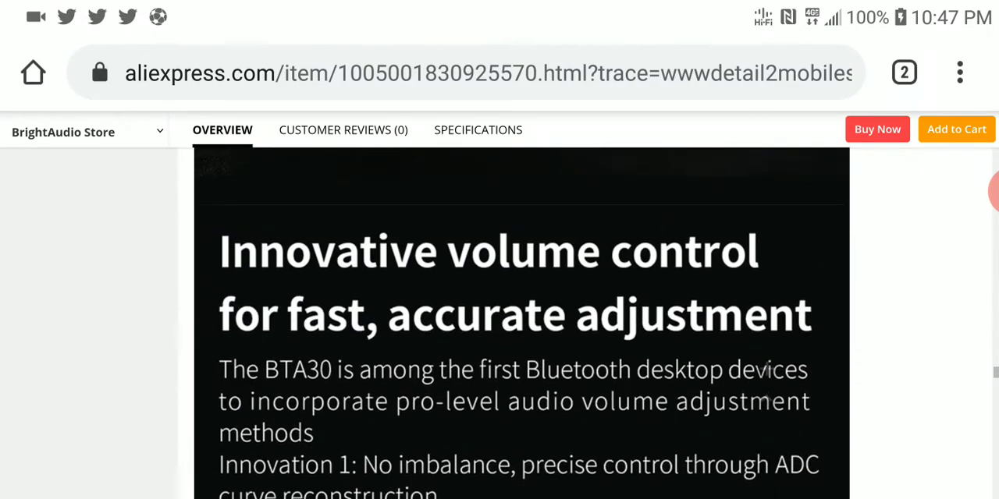
scroll(down, 3)
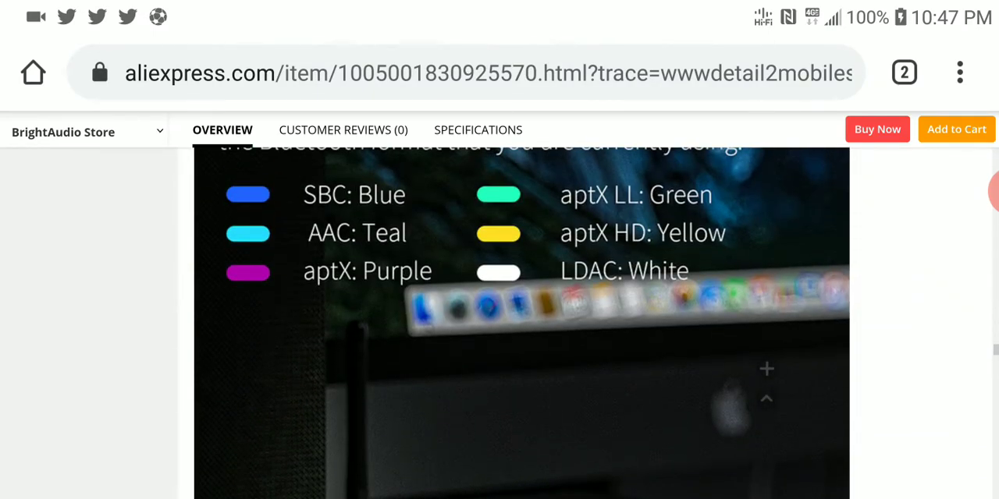
scroll(down, 3)
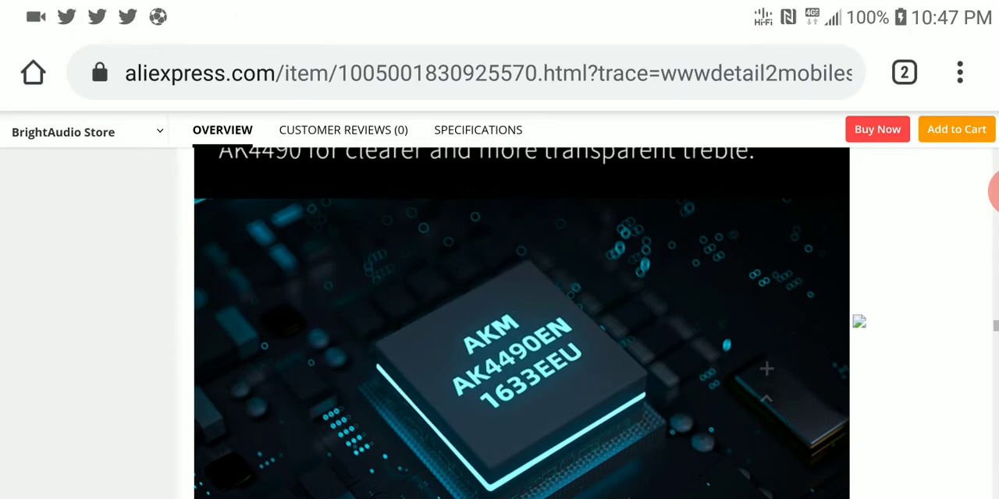
scroll(up, 3)
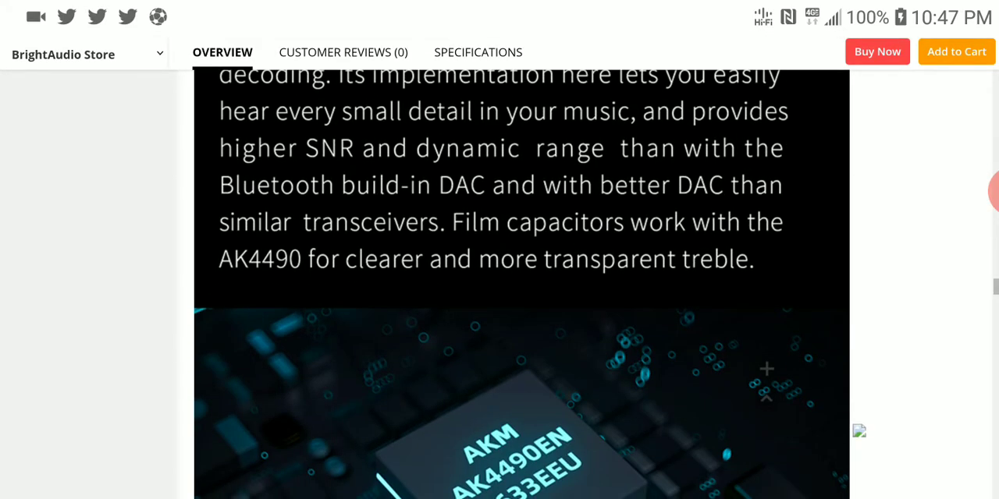
scroll(down, 3)
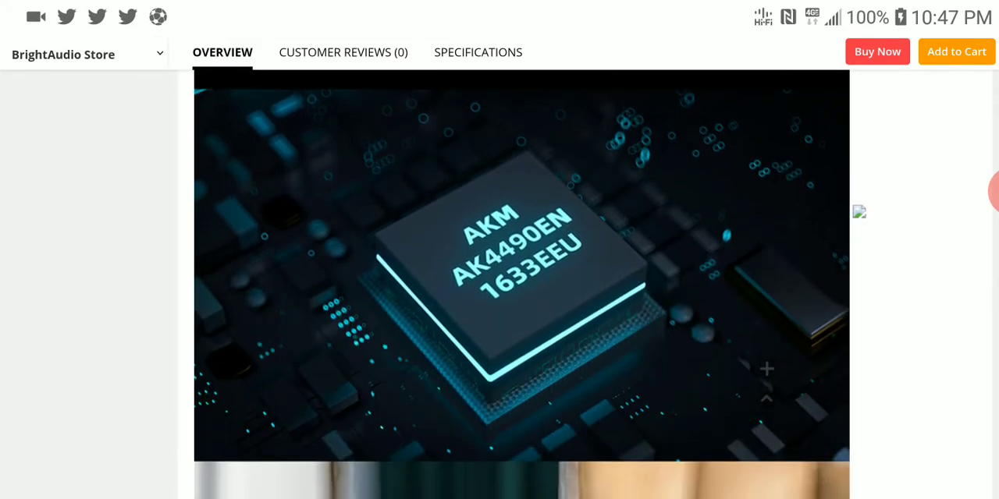